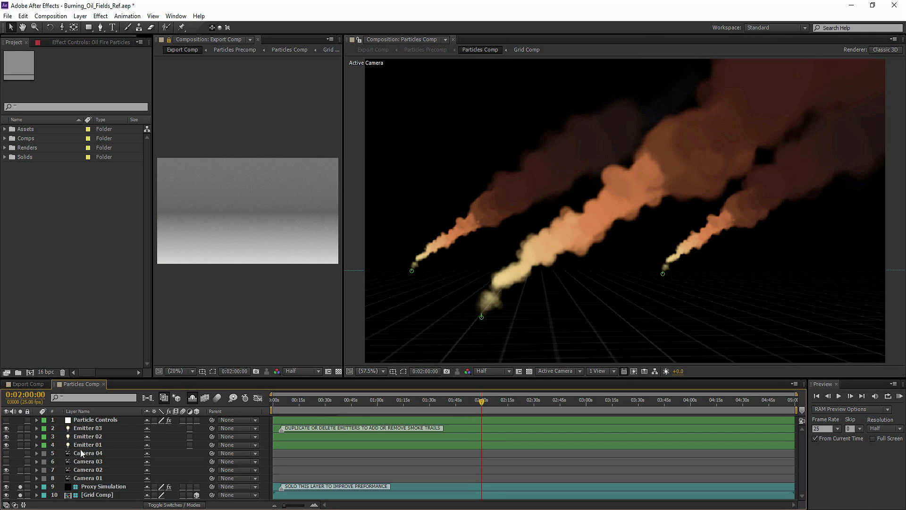
Step: Select the Emitter 02 layer to show its Effect Controls and position handles
click(71, 436)
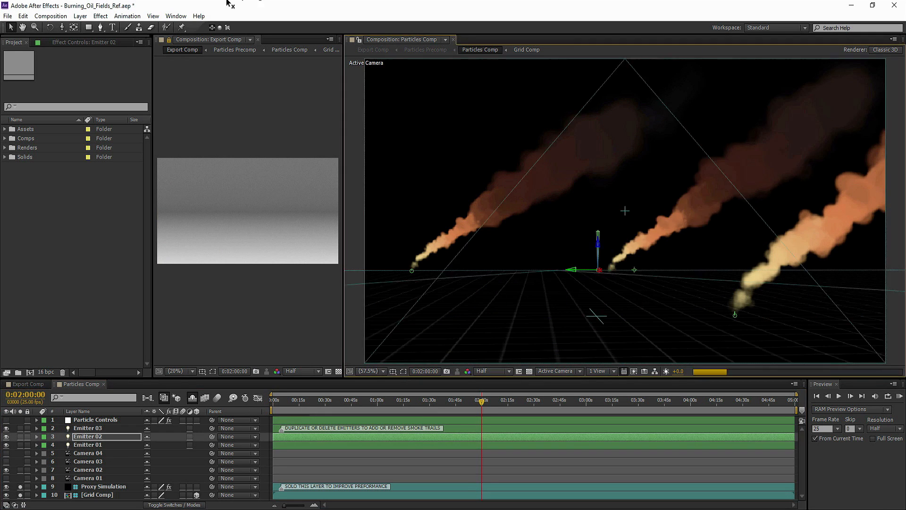